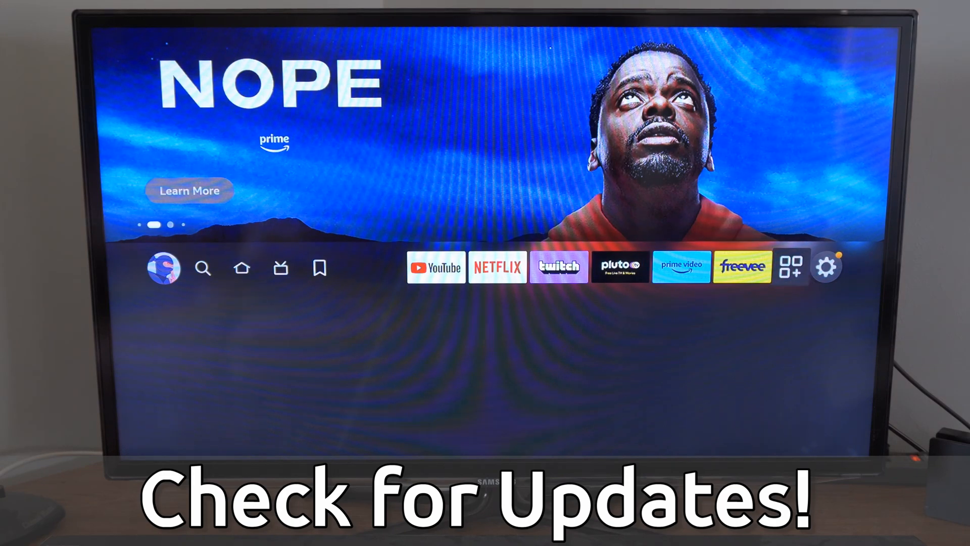
Open the Settings gear from the home screen and choose My Fire TV
left_click(826, 267)
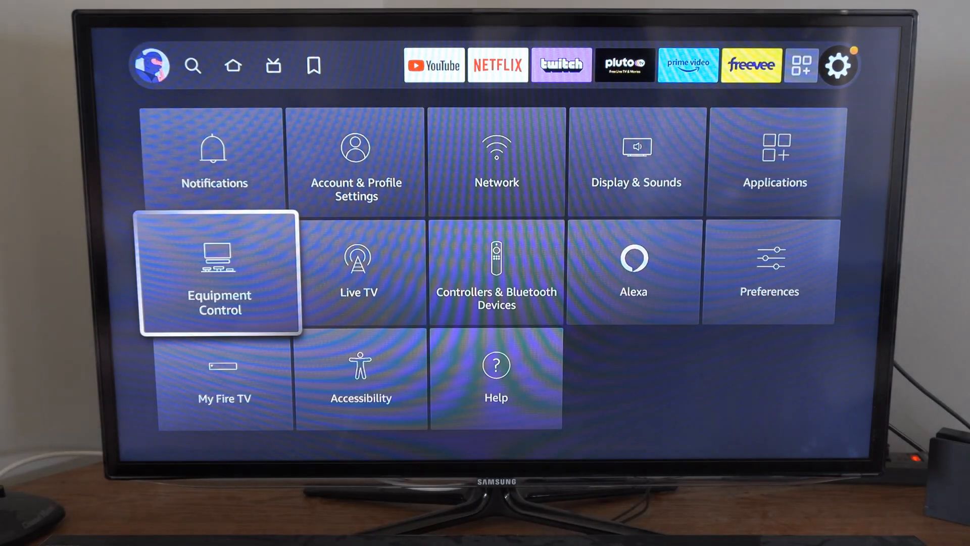
left_click(223, 383)
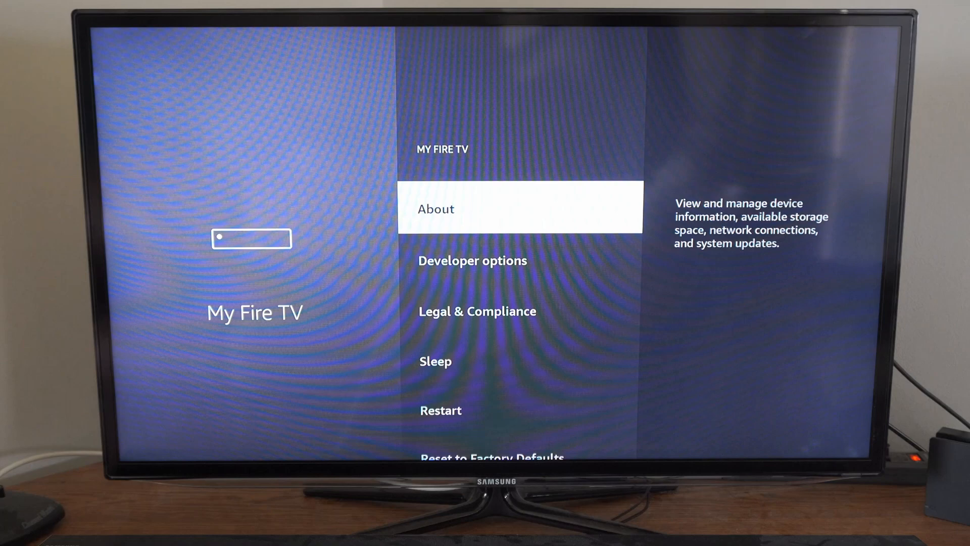